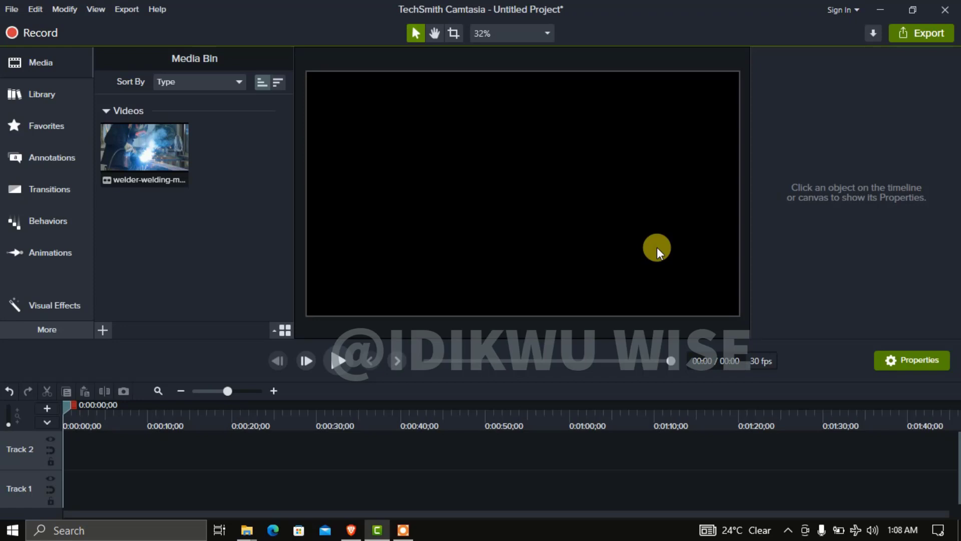
pyautogui.moveTo(630, 166)
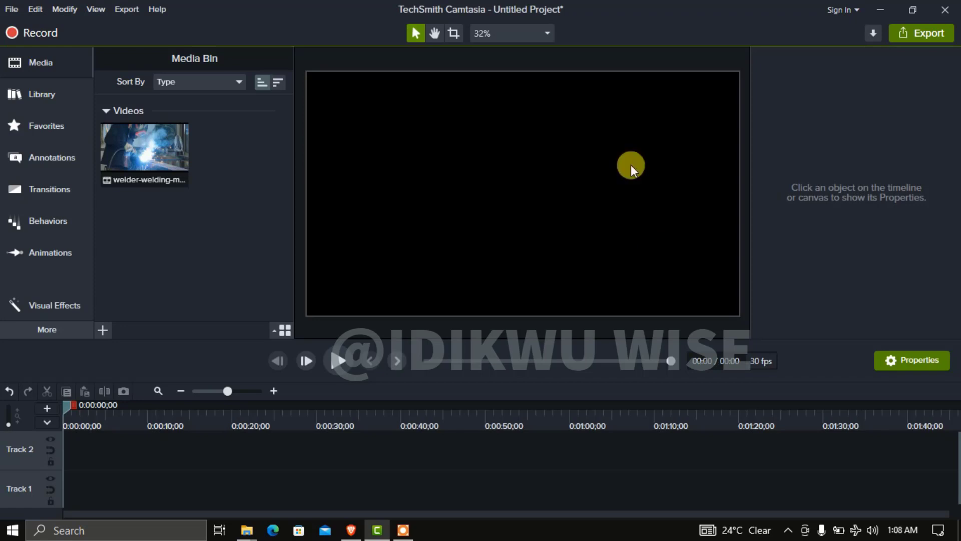
# Step: Place the welder-welding clip from the Media Bin at the start of Track 1
pyautogui.click(145, 147)
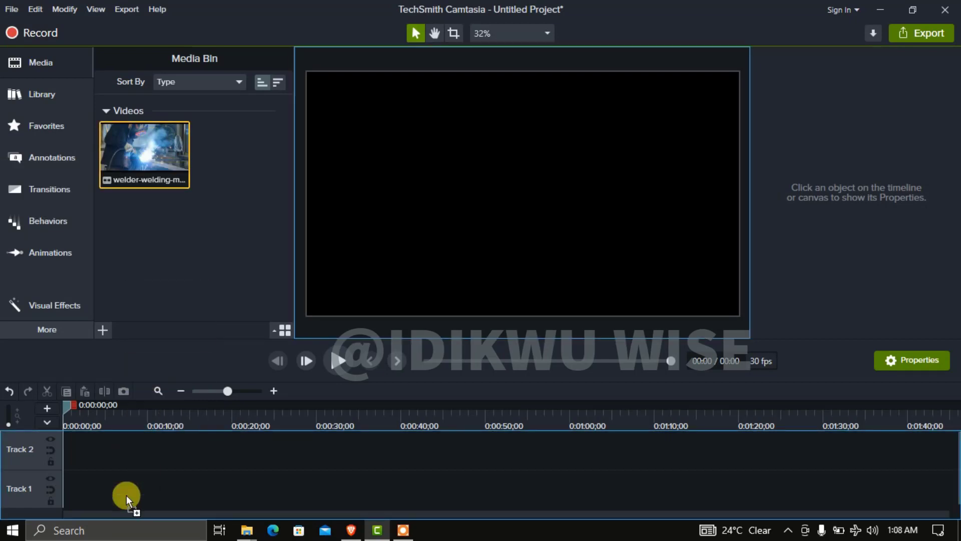
pyautogui.moveTo(144, 153); pyautogui.dragTo(122, 487)
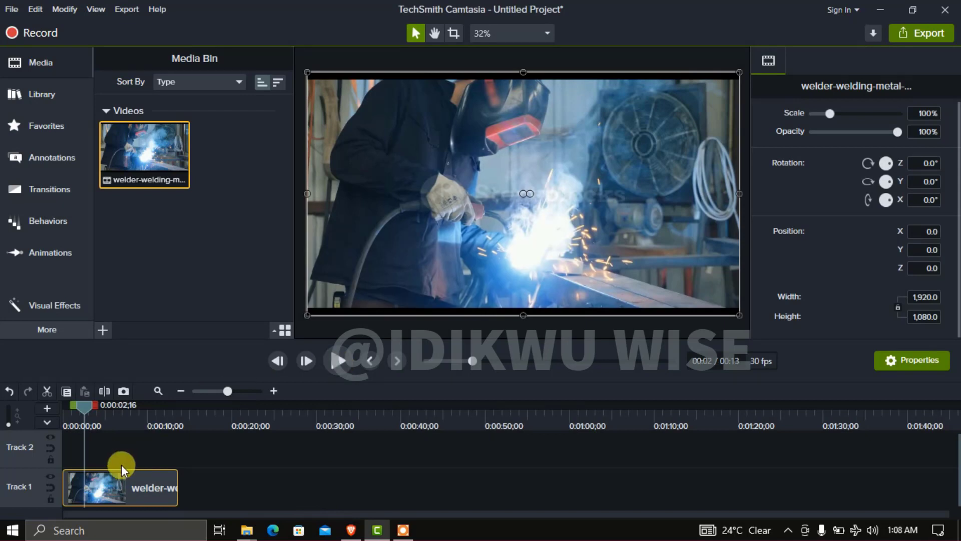
pyautogui.moveTo(125, 487)
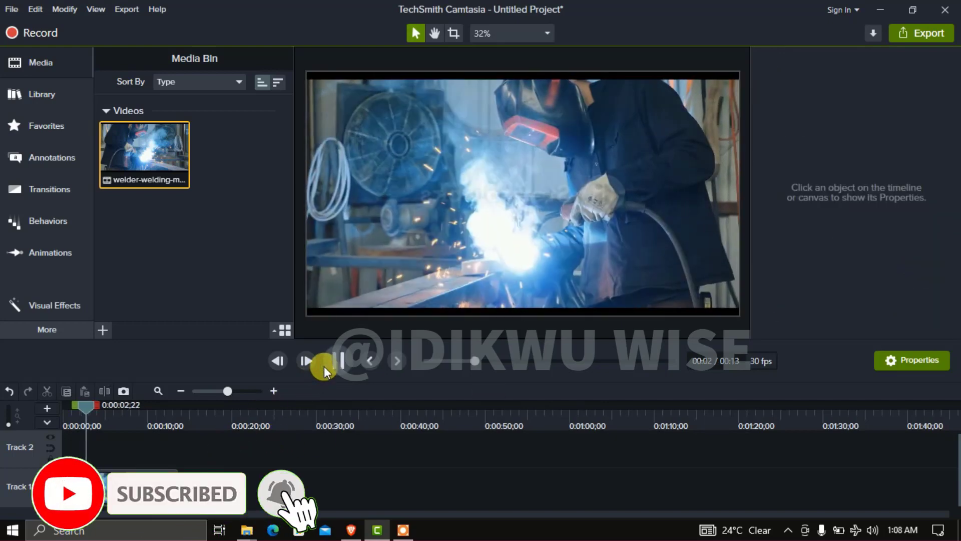
# Step: Play the mirrored welder clip in the preview, then rewind and play it again
pyautogui.click(306, 361)
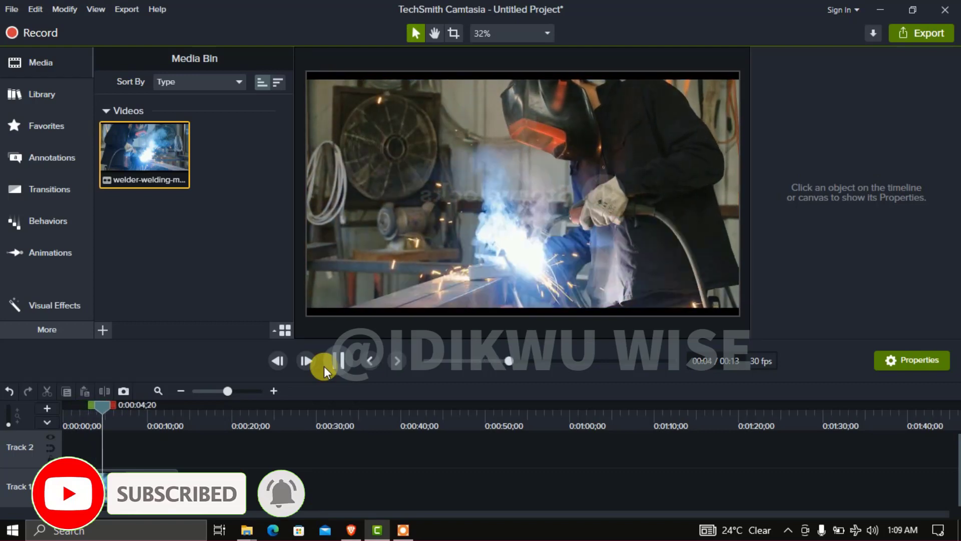
pyautogui.click(306, 361)
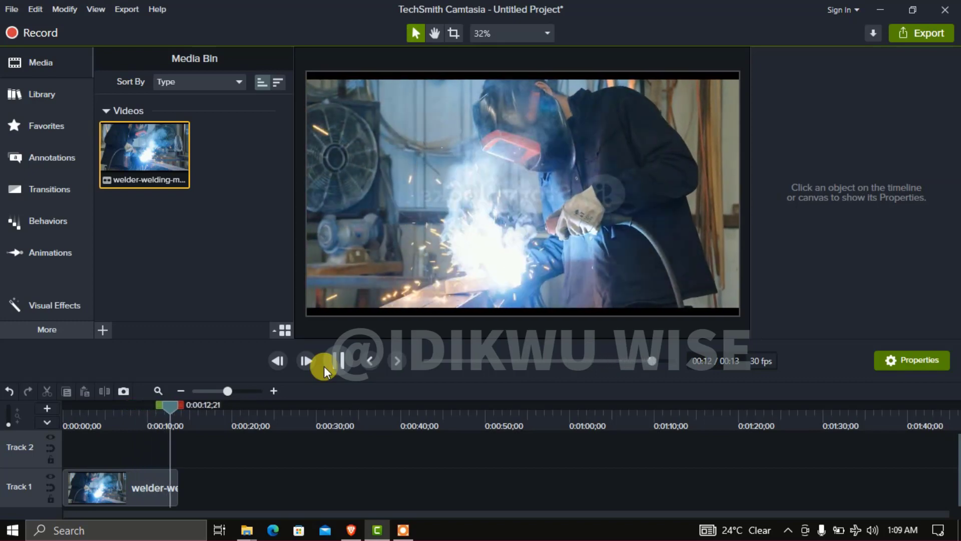
pyautogui.click(276, 360)
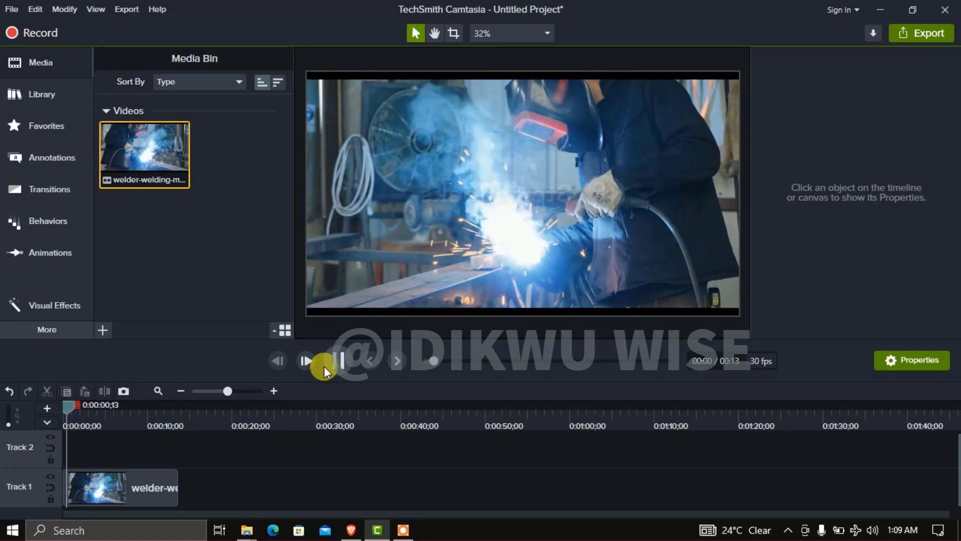
pyautogui.click(305, 361)
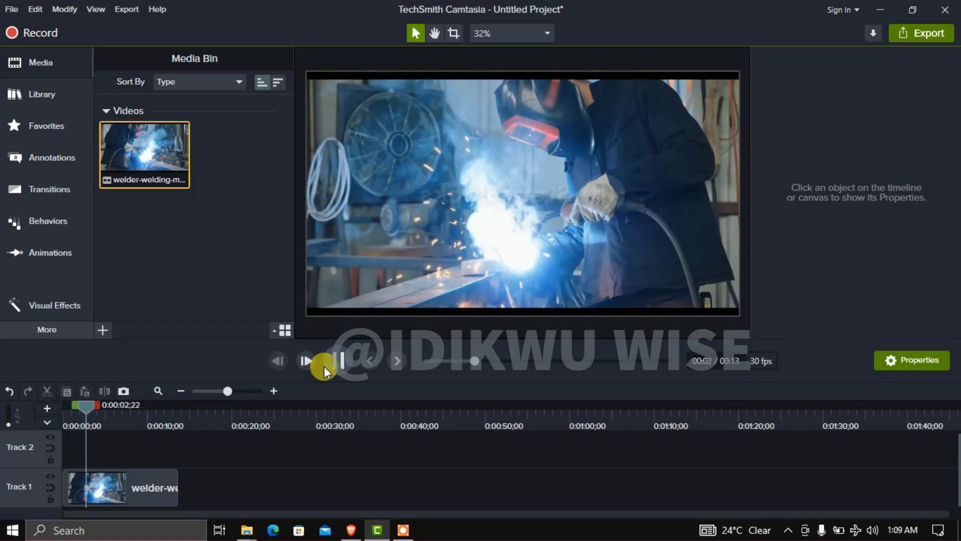